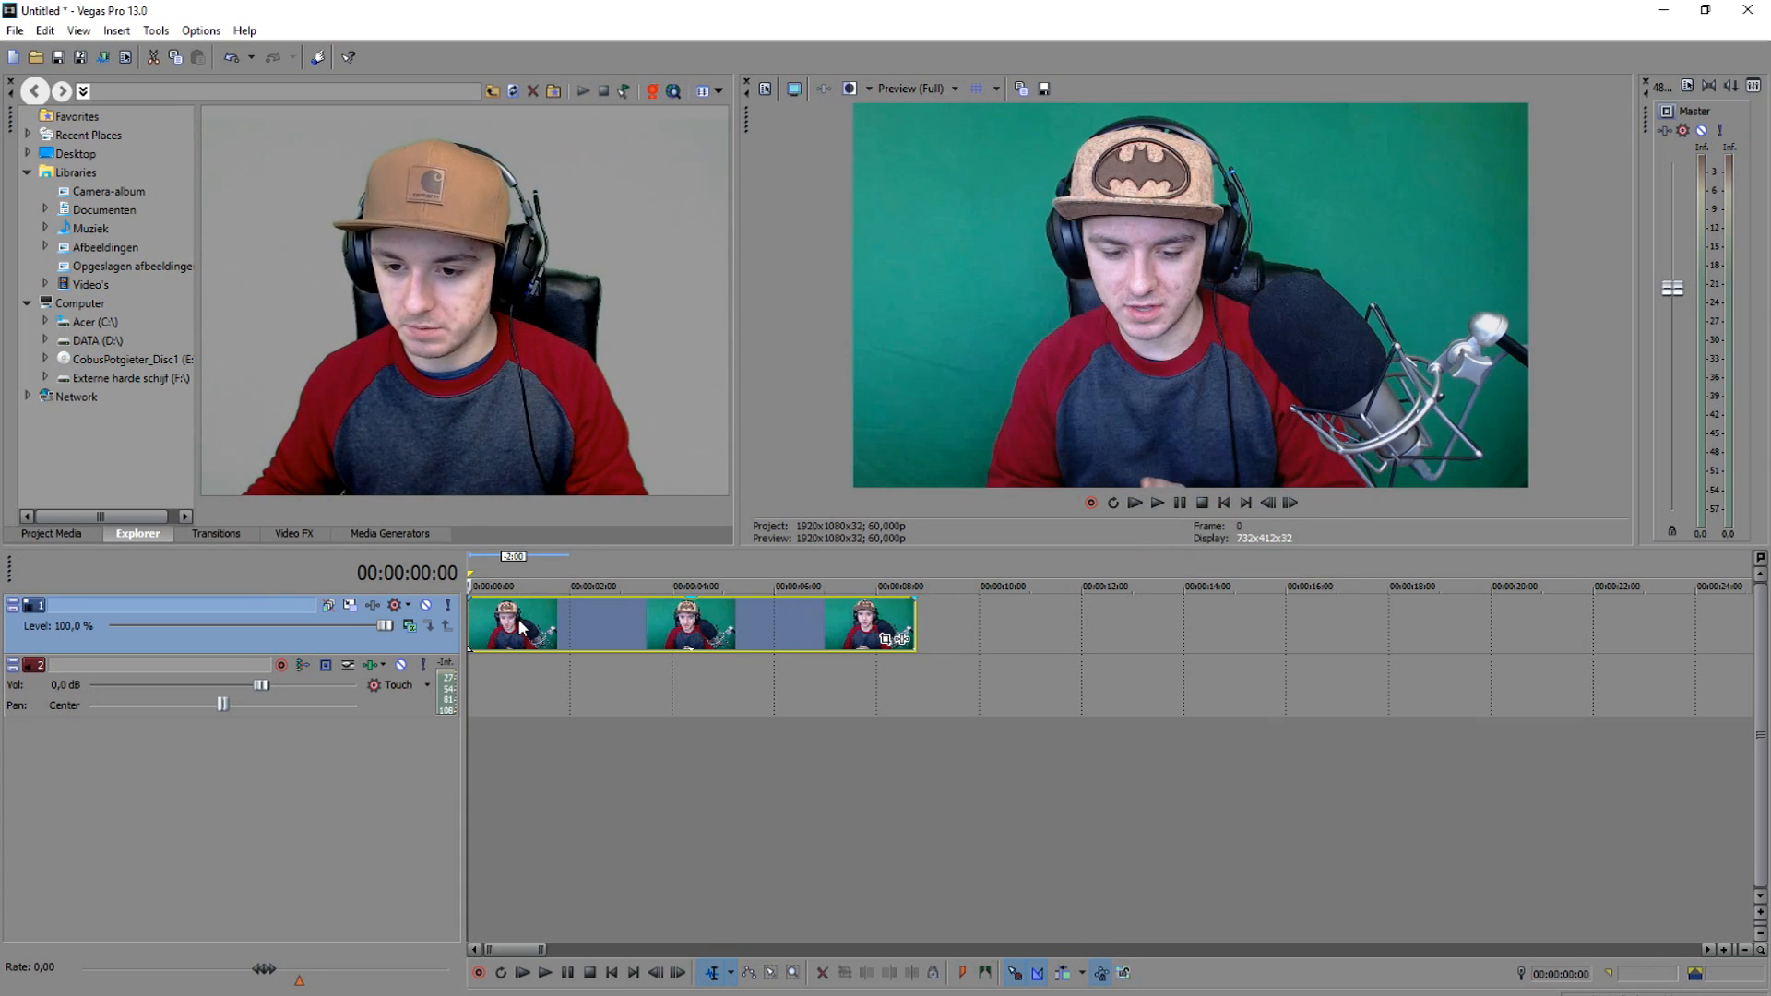
Step: Open the Media Generators list to add a Sony Titles & Text event
left_click(544, 972)
type("J")
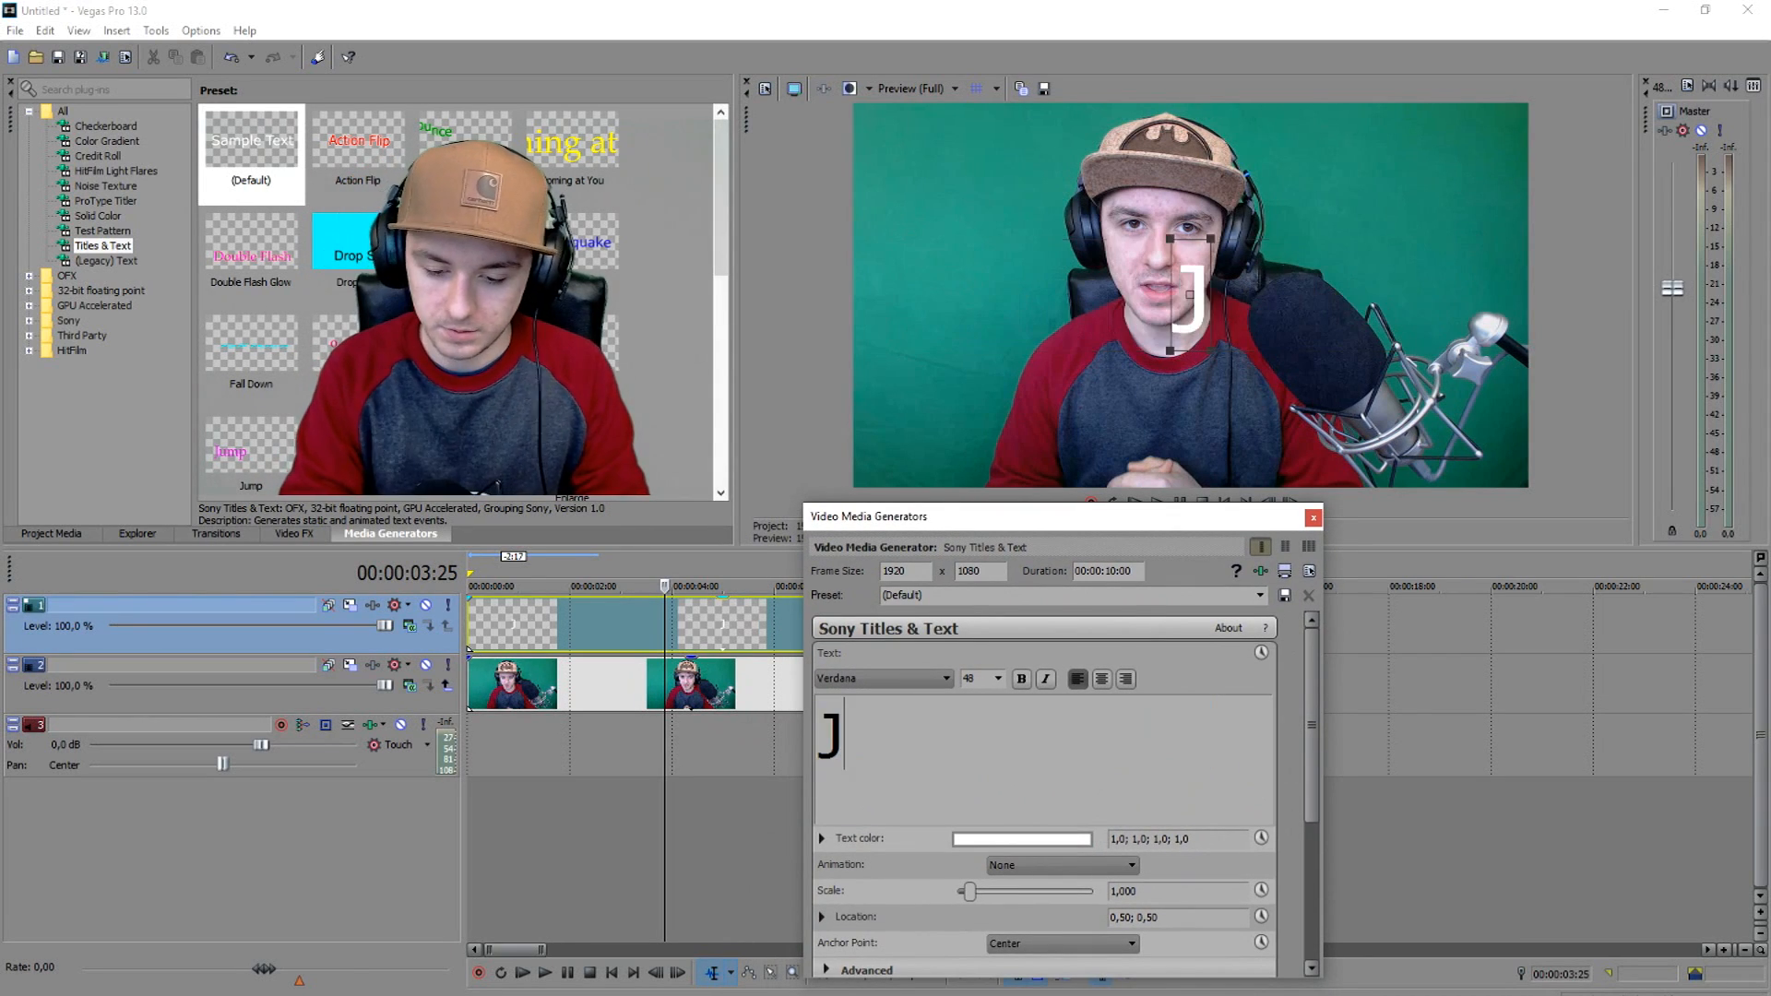
Step: Type 'JustAlexHalford' as the title text
type("ustAlexHal")
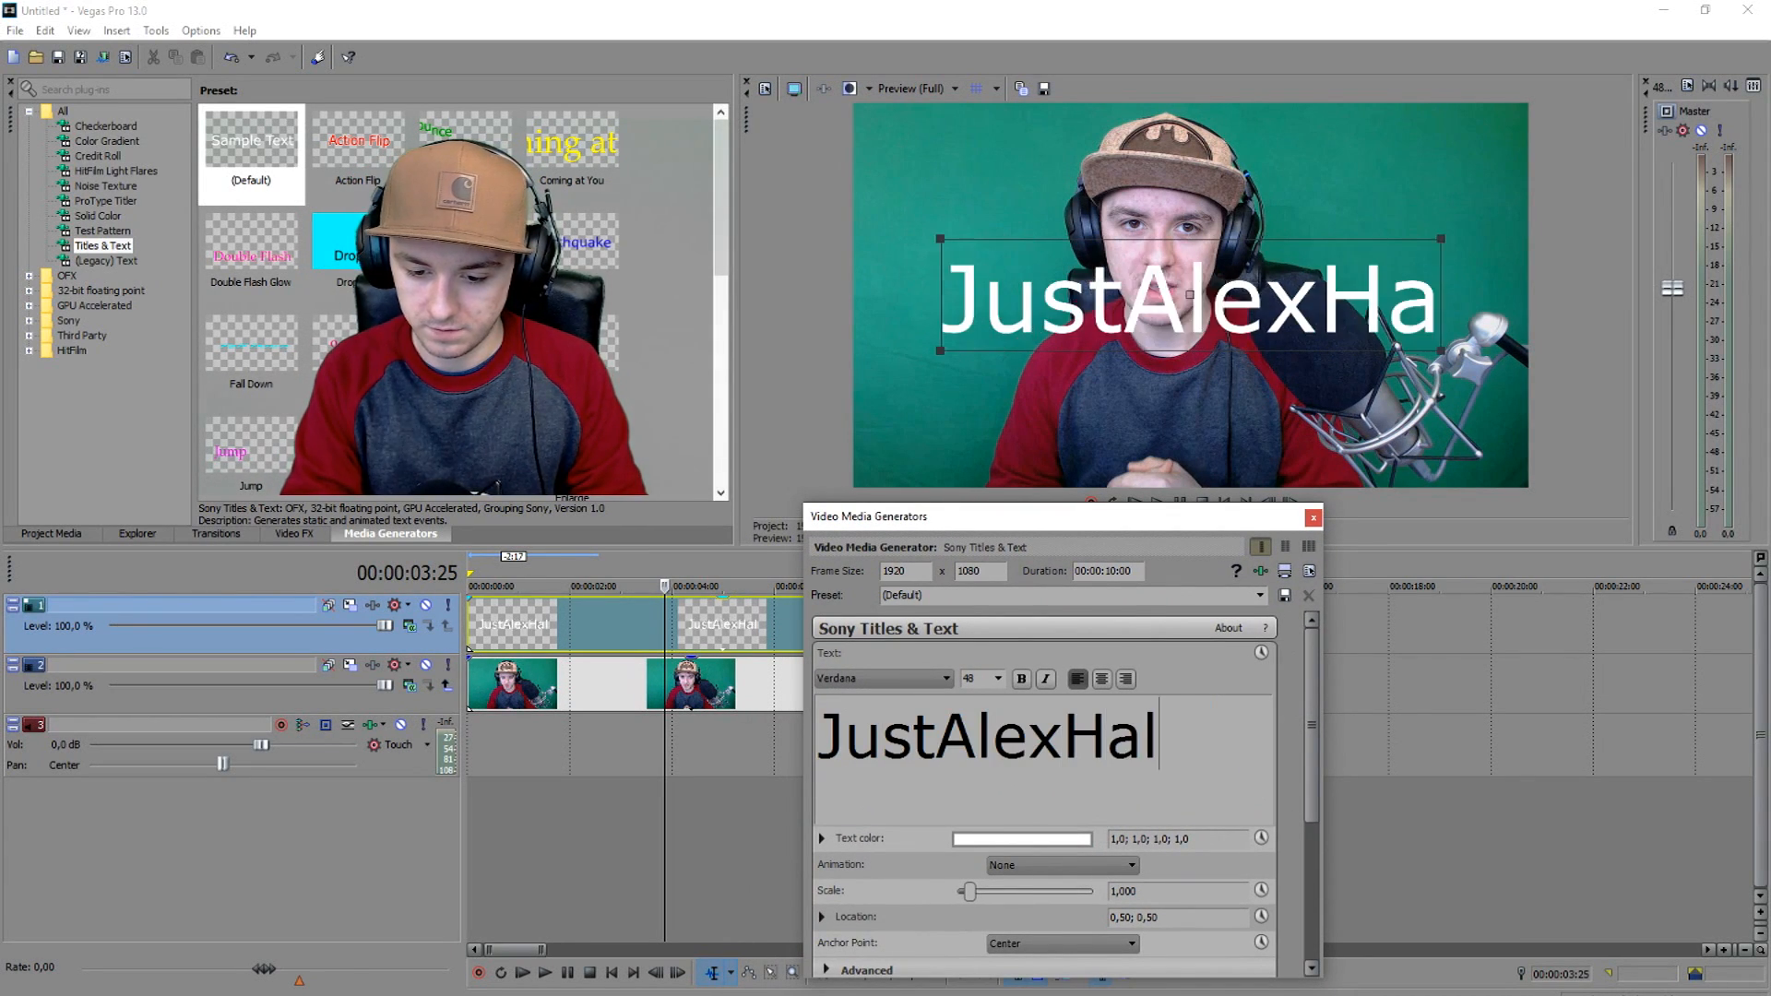
type("ford")
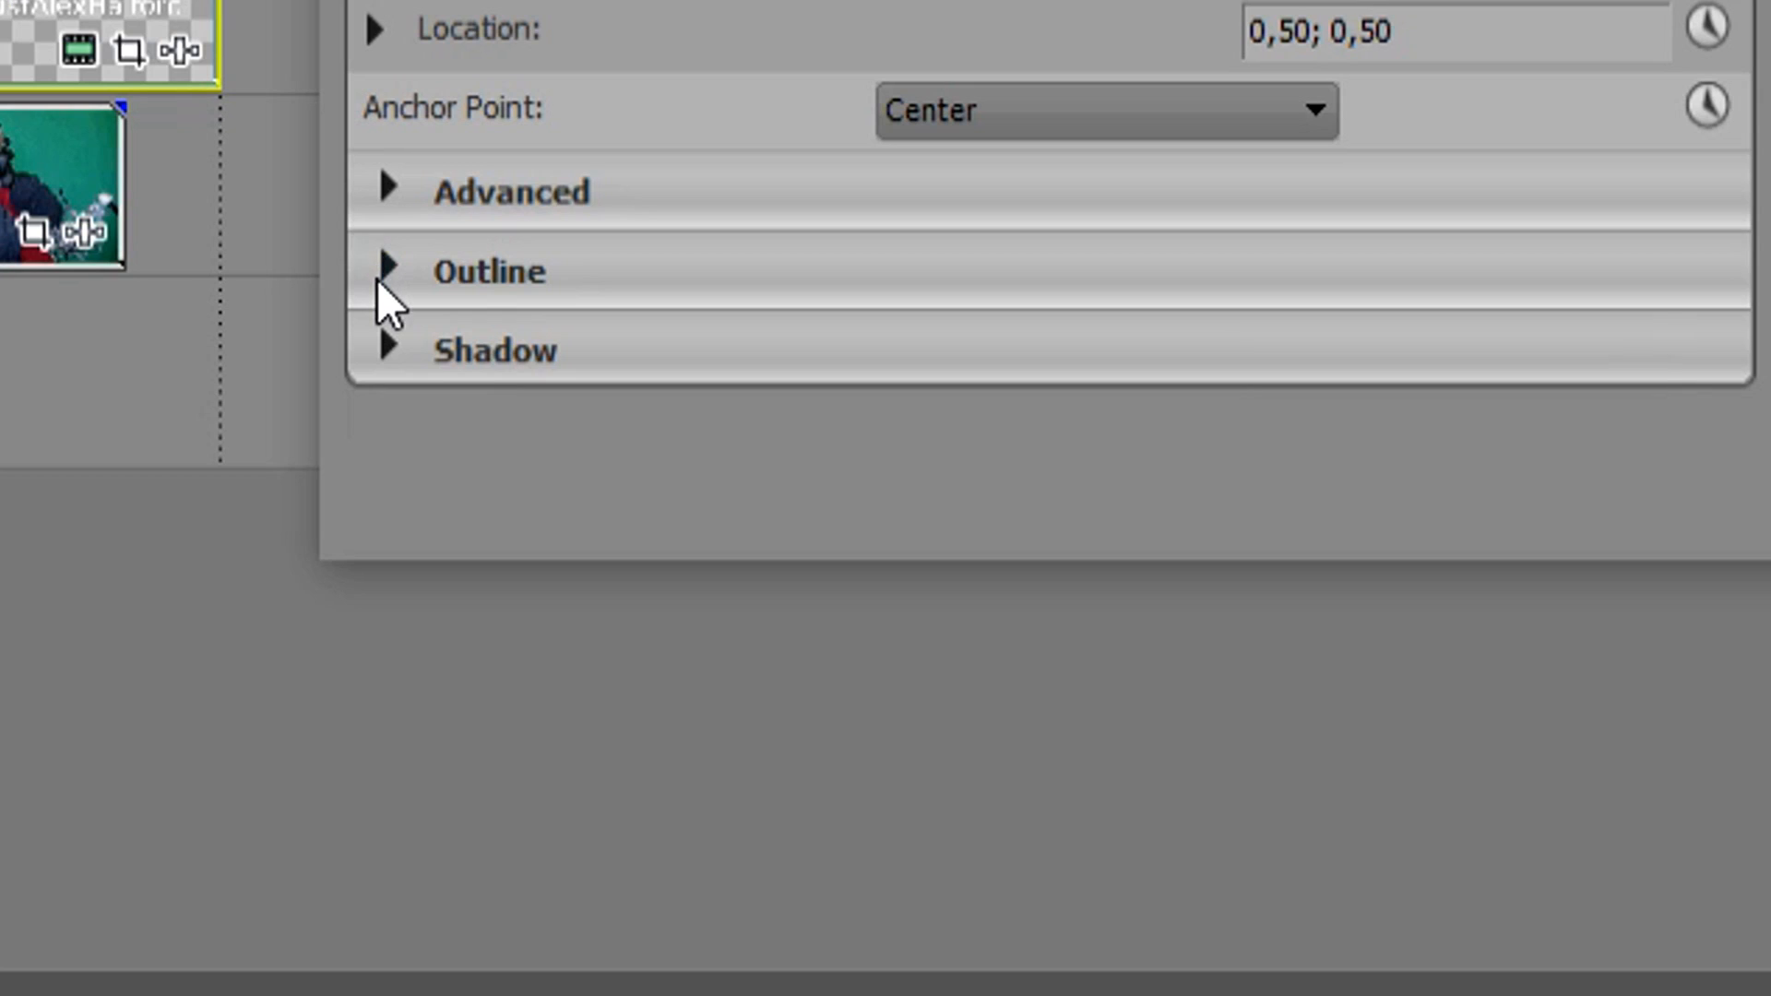
Step: Give the title a red outline of width 7.755
left_click(776, 711)
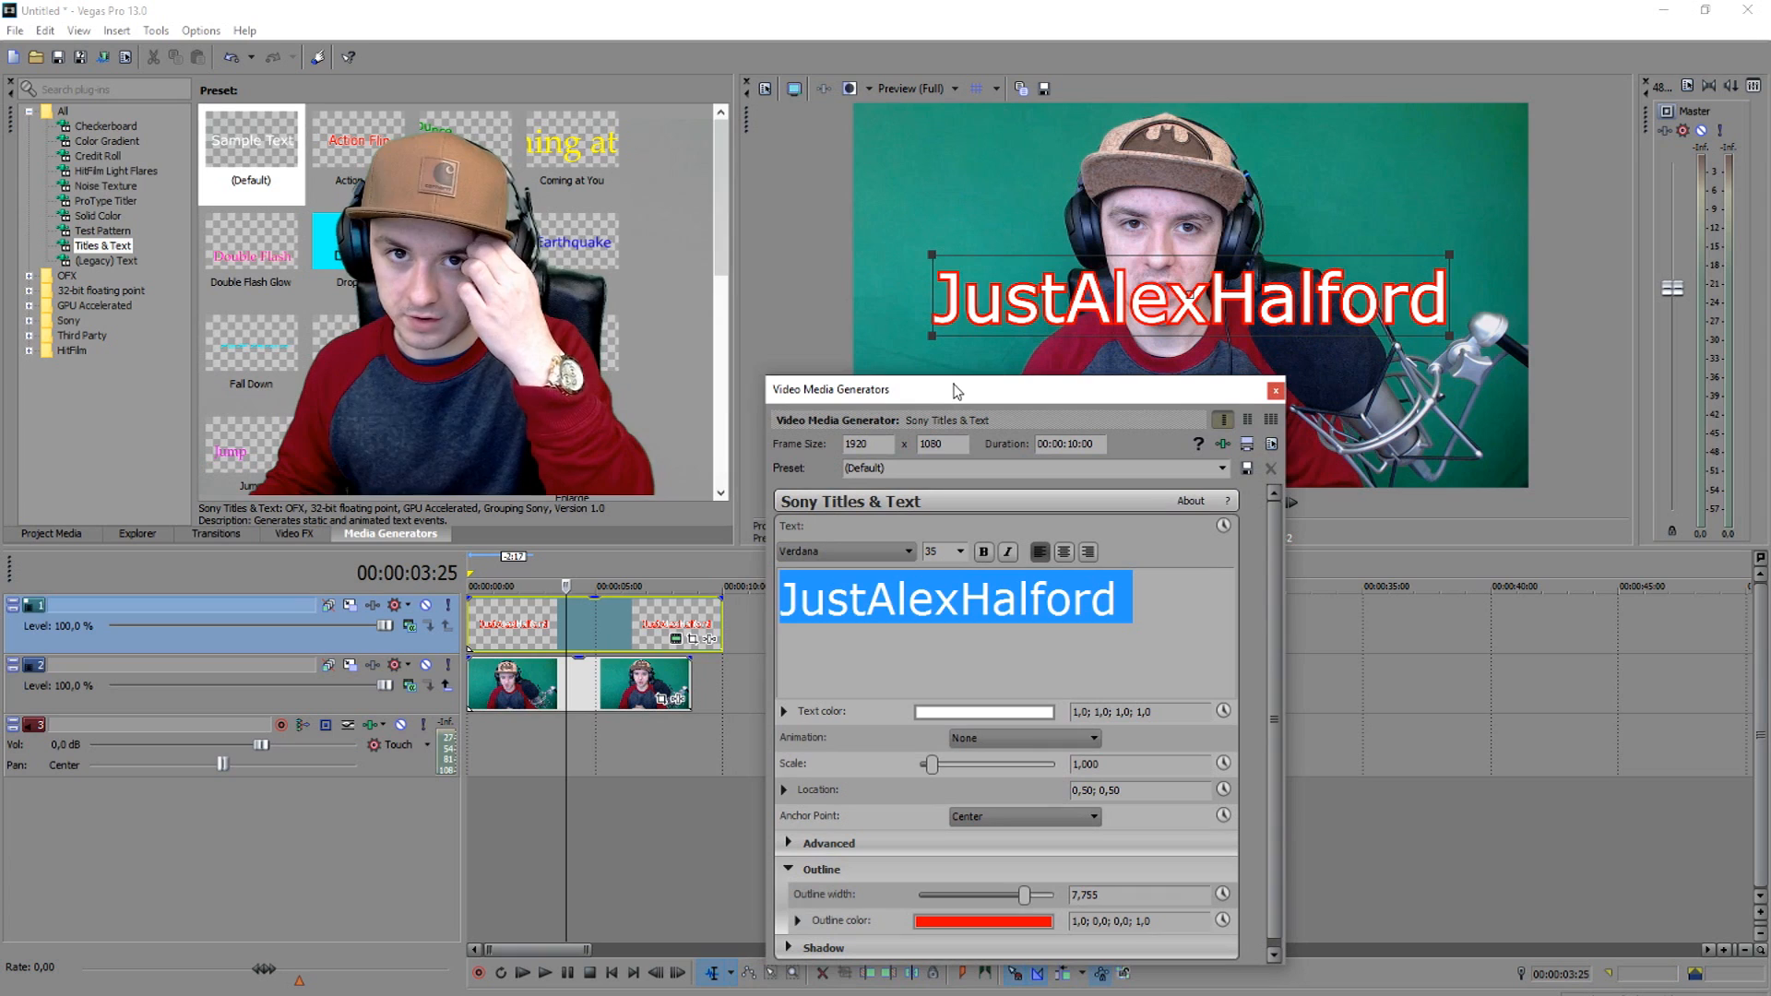
left_click_drag(955, 388, 913, 351)
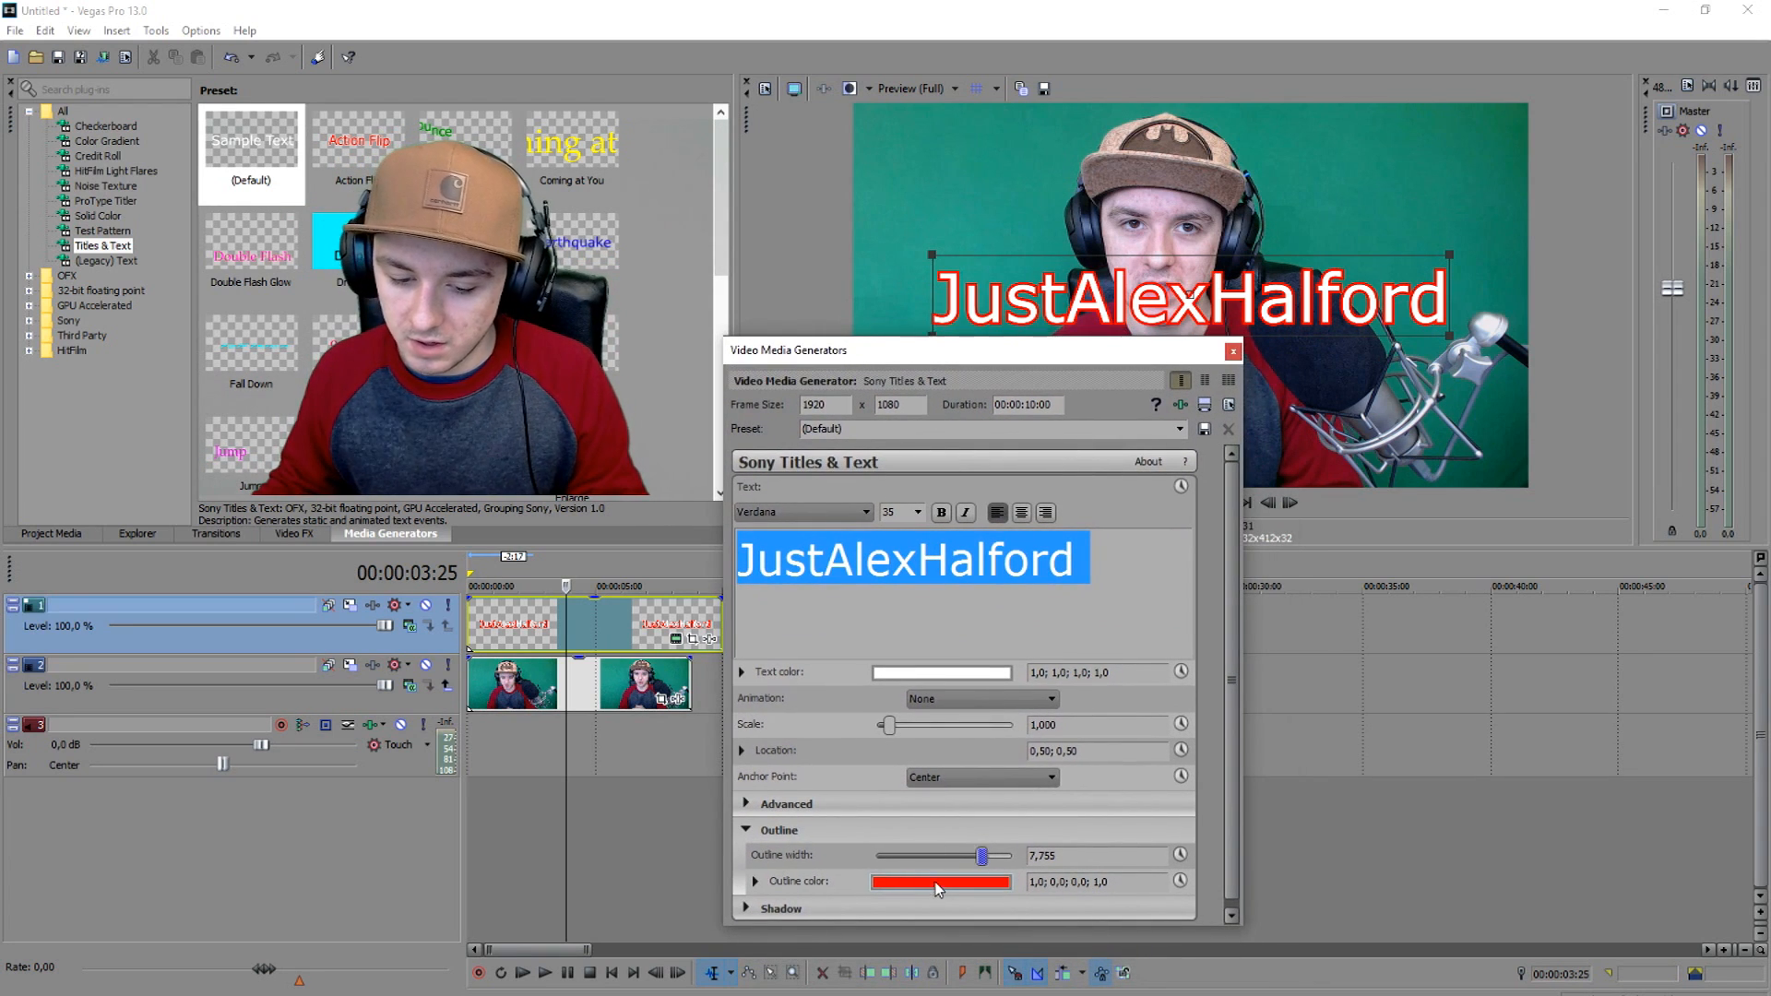
left_click(940, 882)
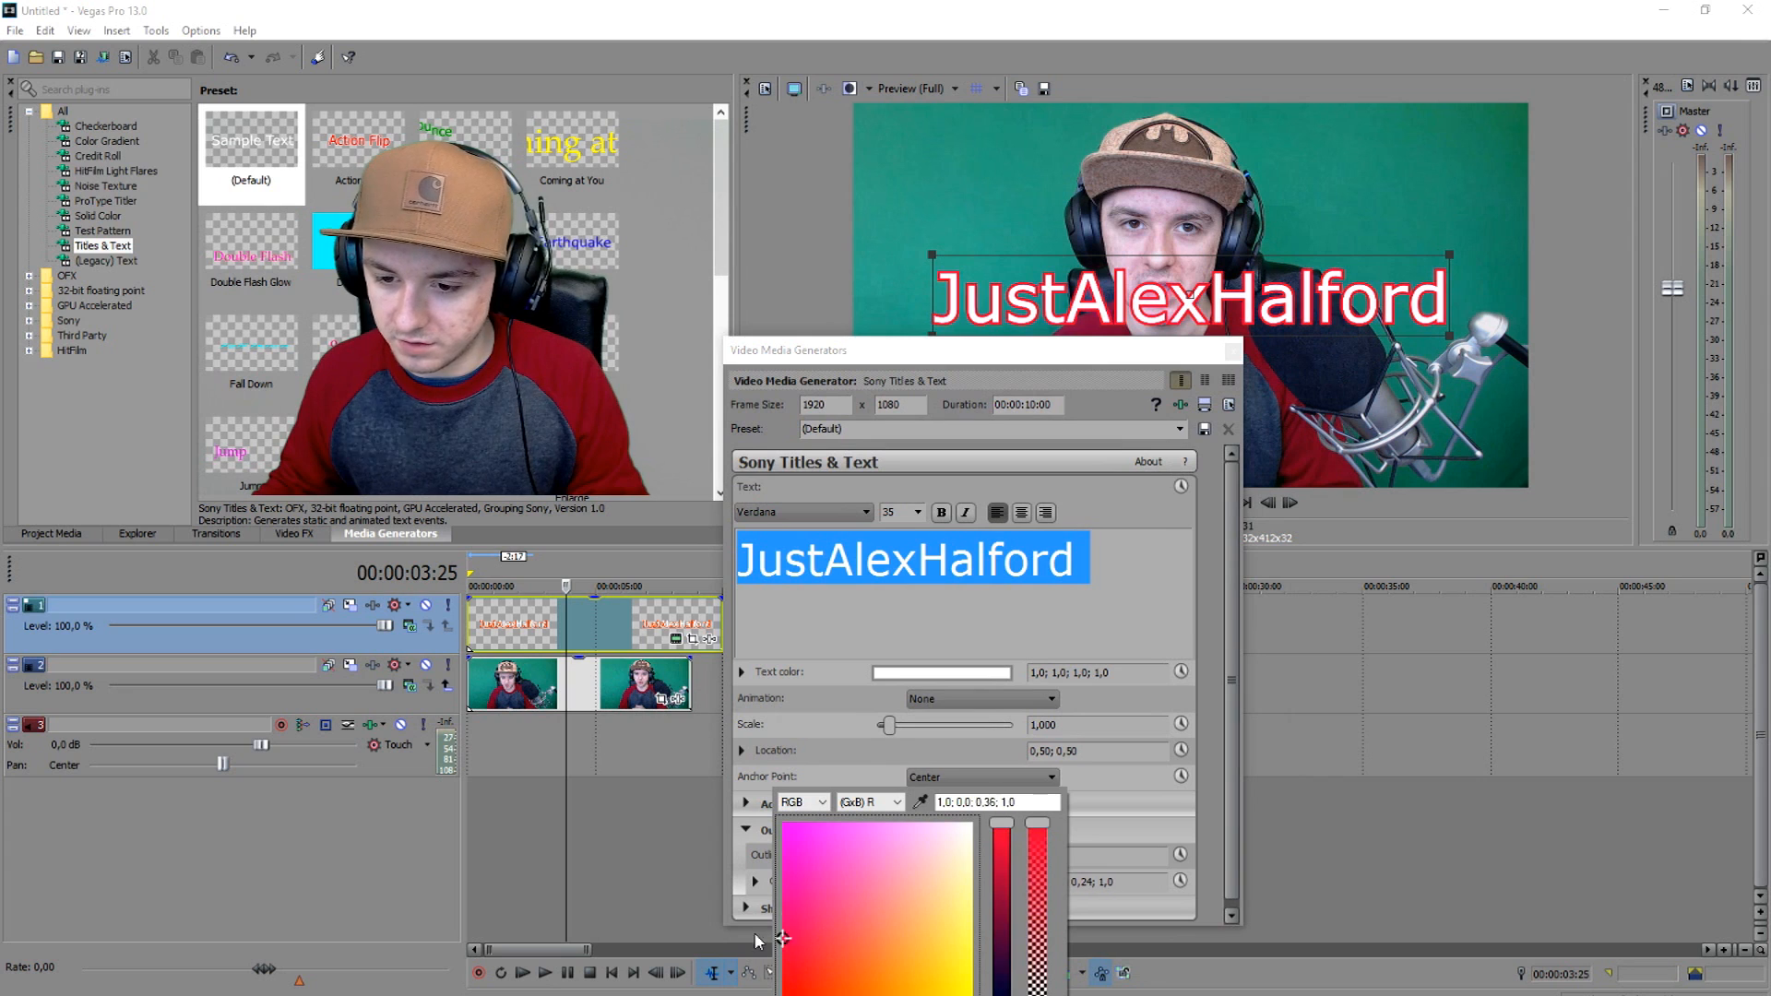
left_click(844, 866)
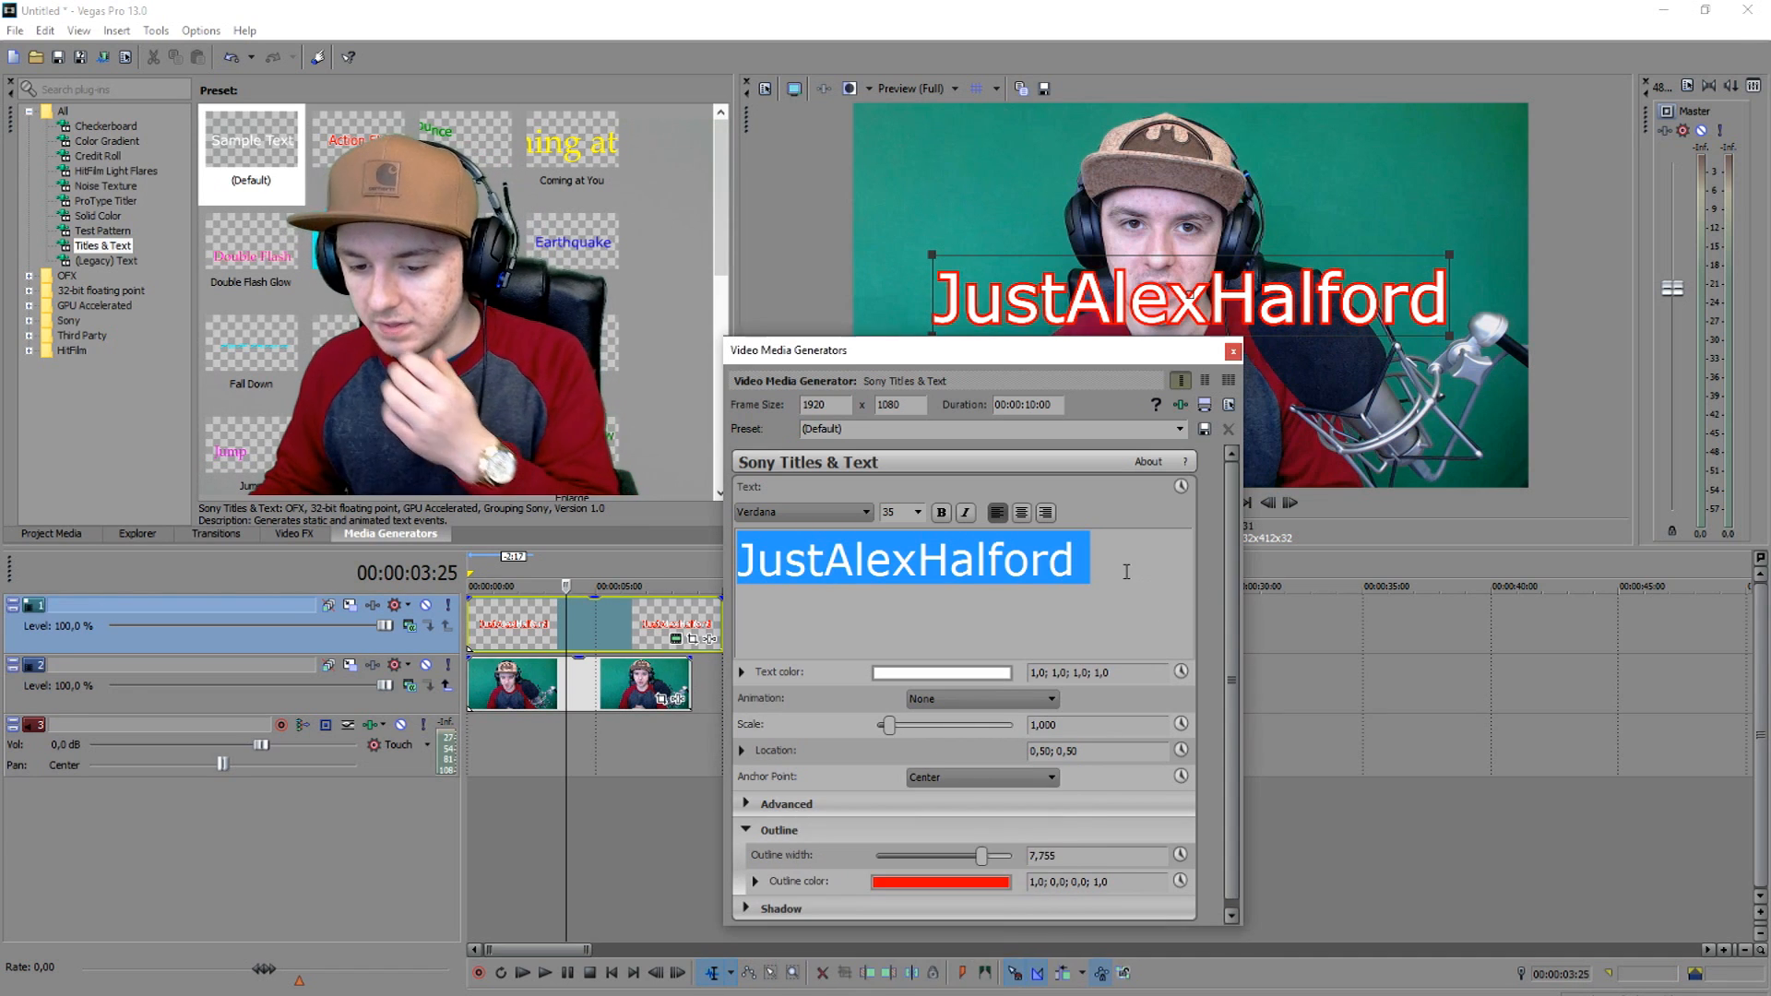
left_click(1096, 563)
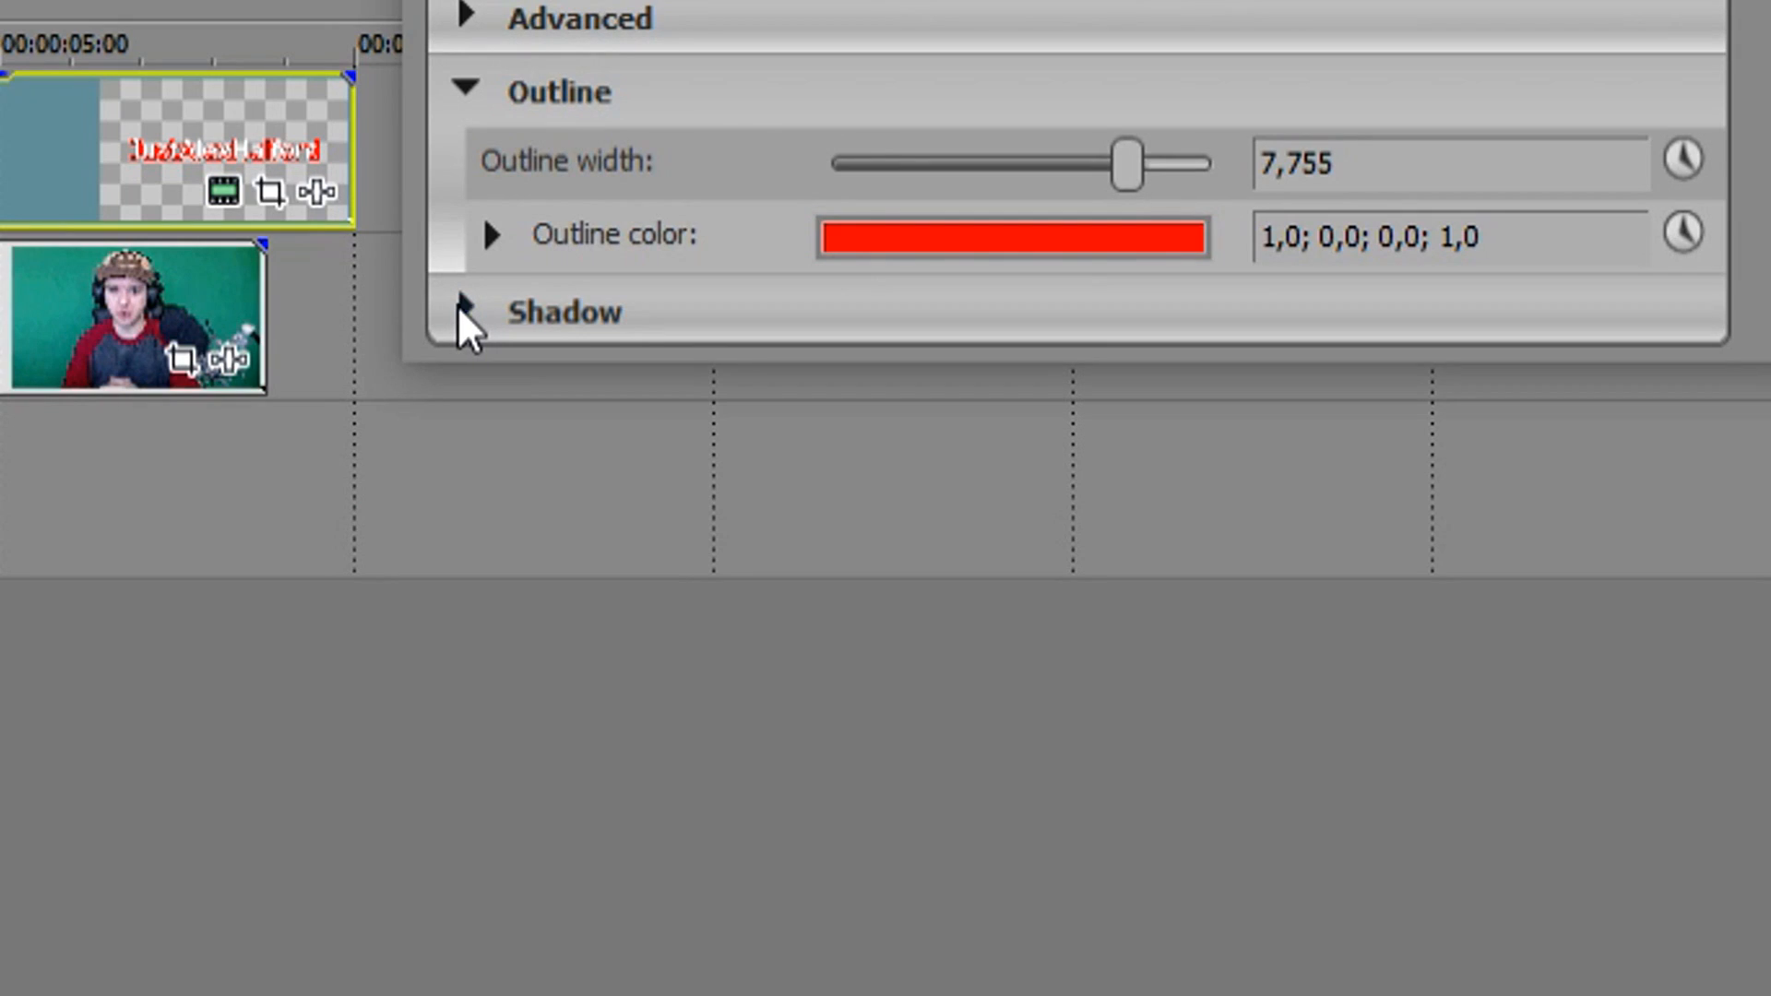
Step: Enable a black shadow with -0.034 X/Y offset and 0.177 blur, then close settings
left_click(465, 312)
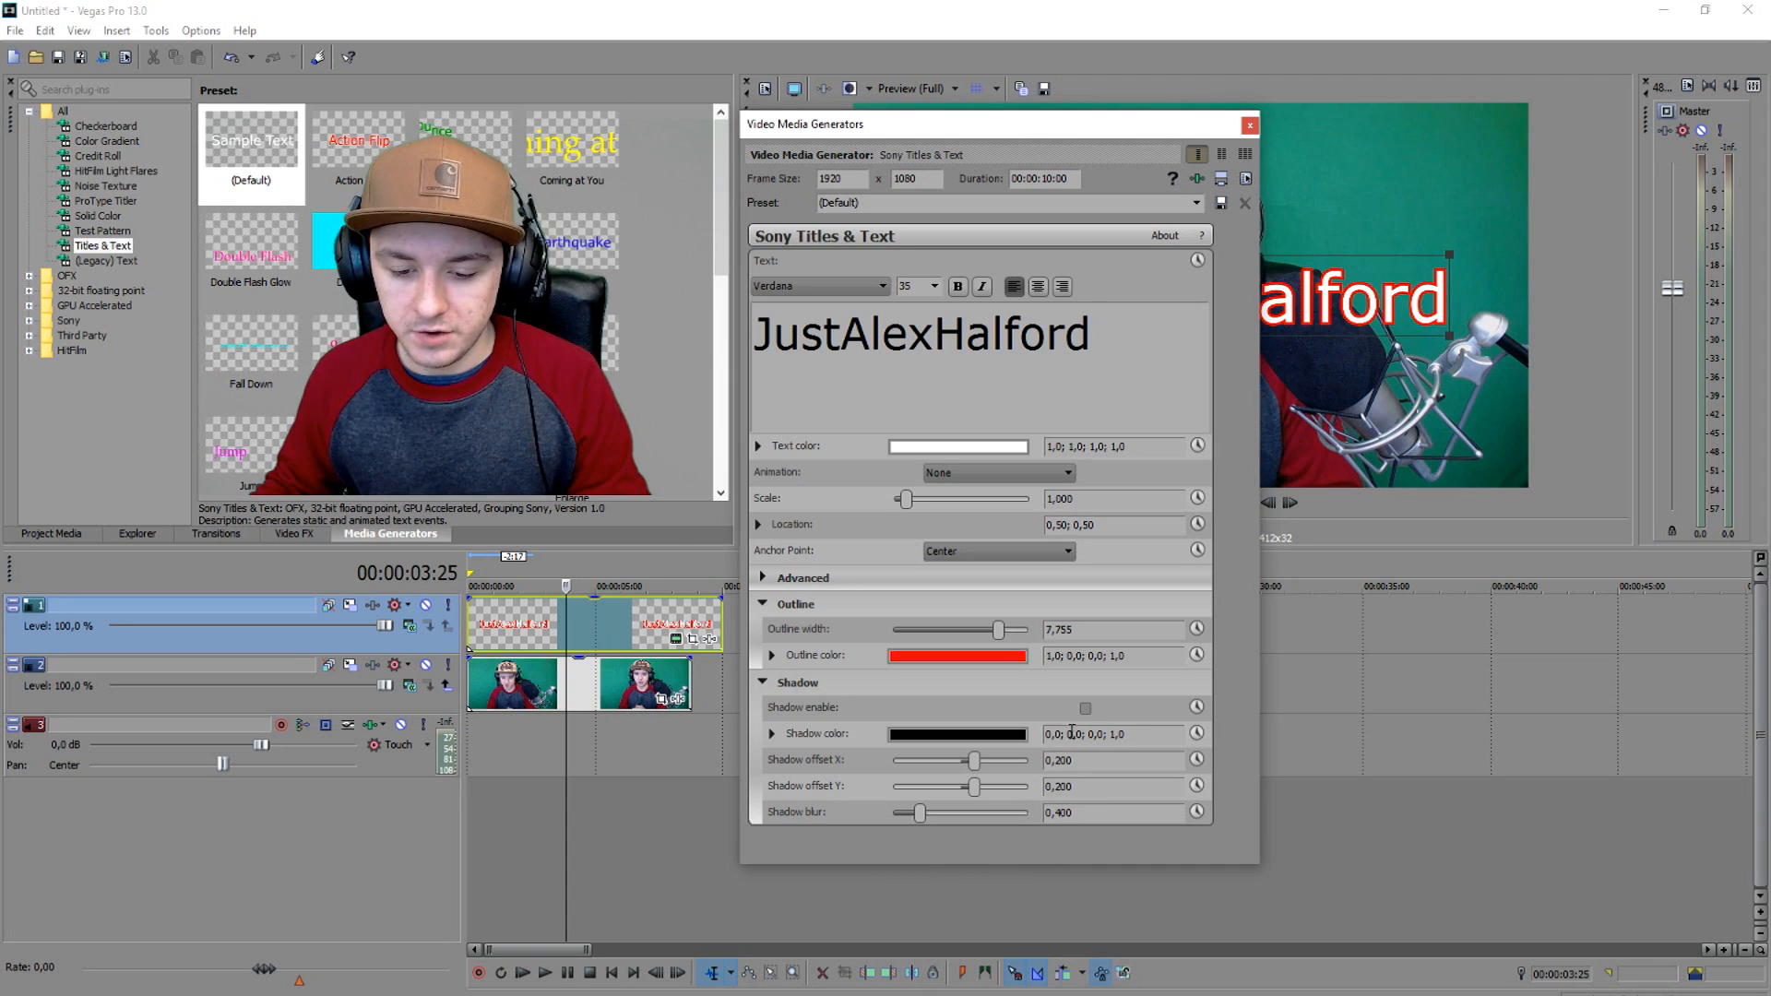
left_click(1086, 707)
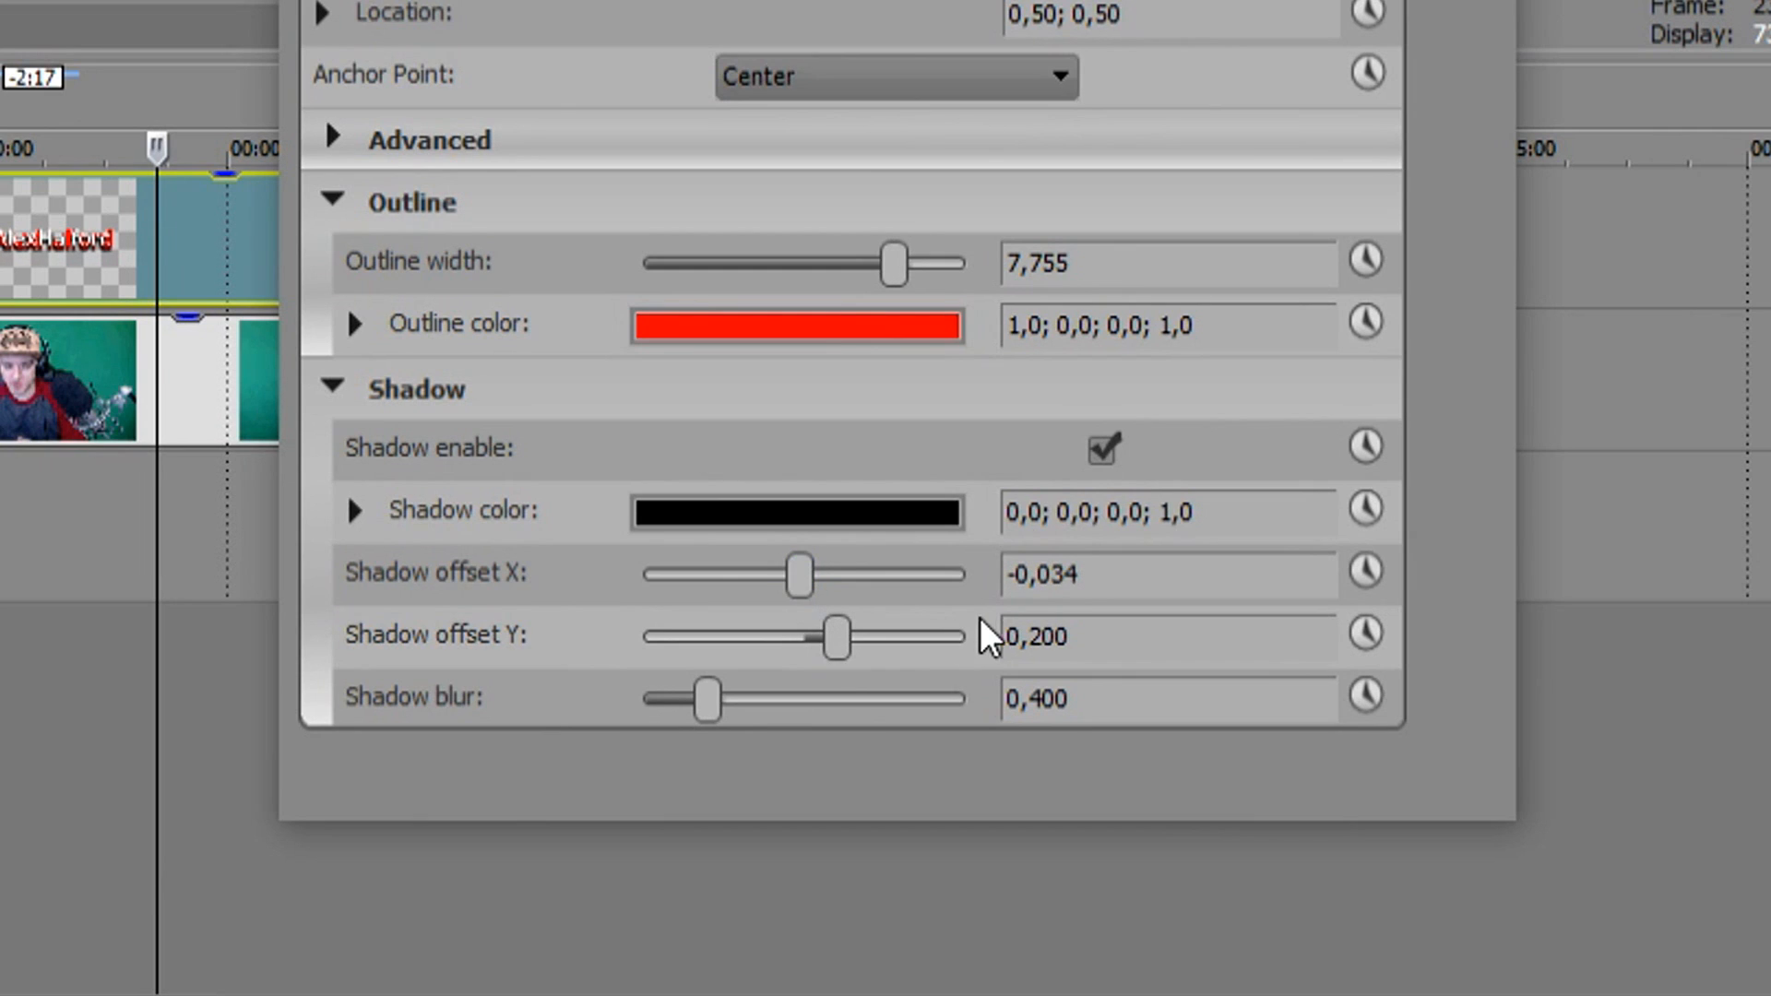
double_click(1042, 574)
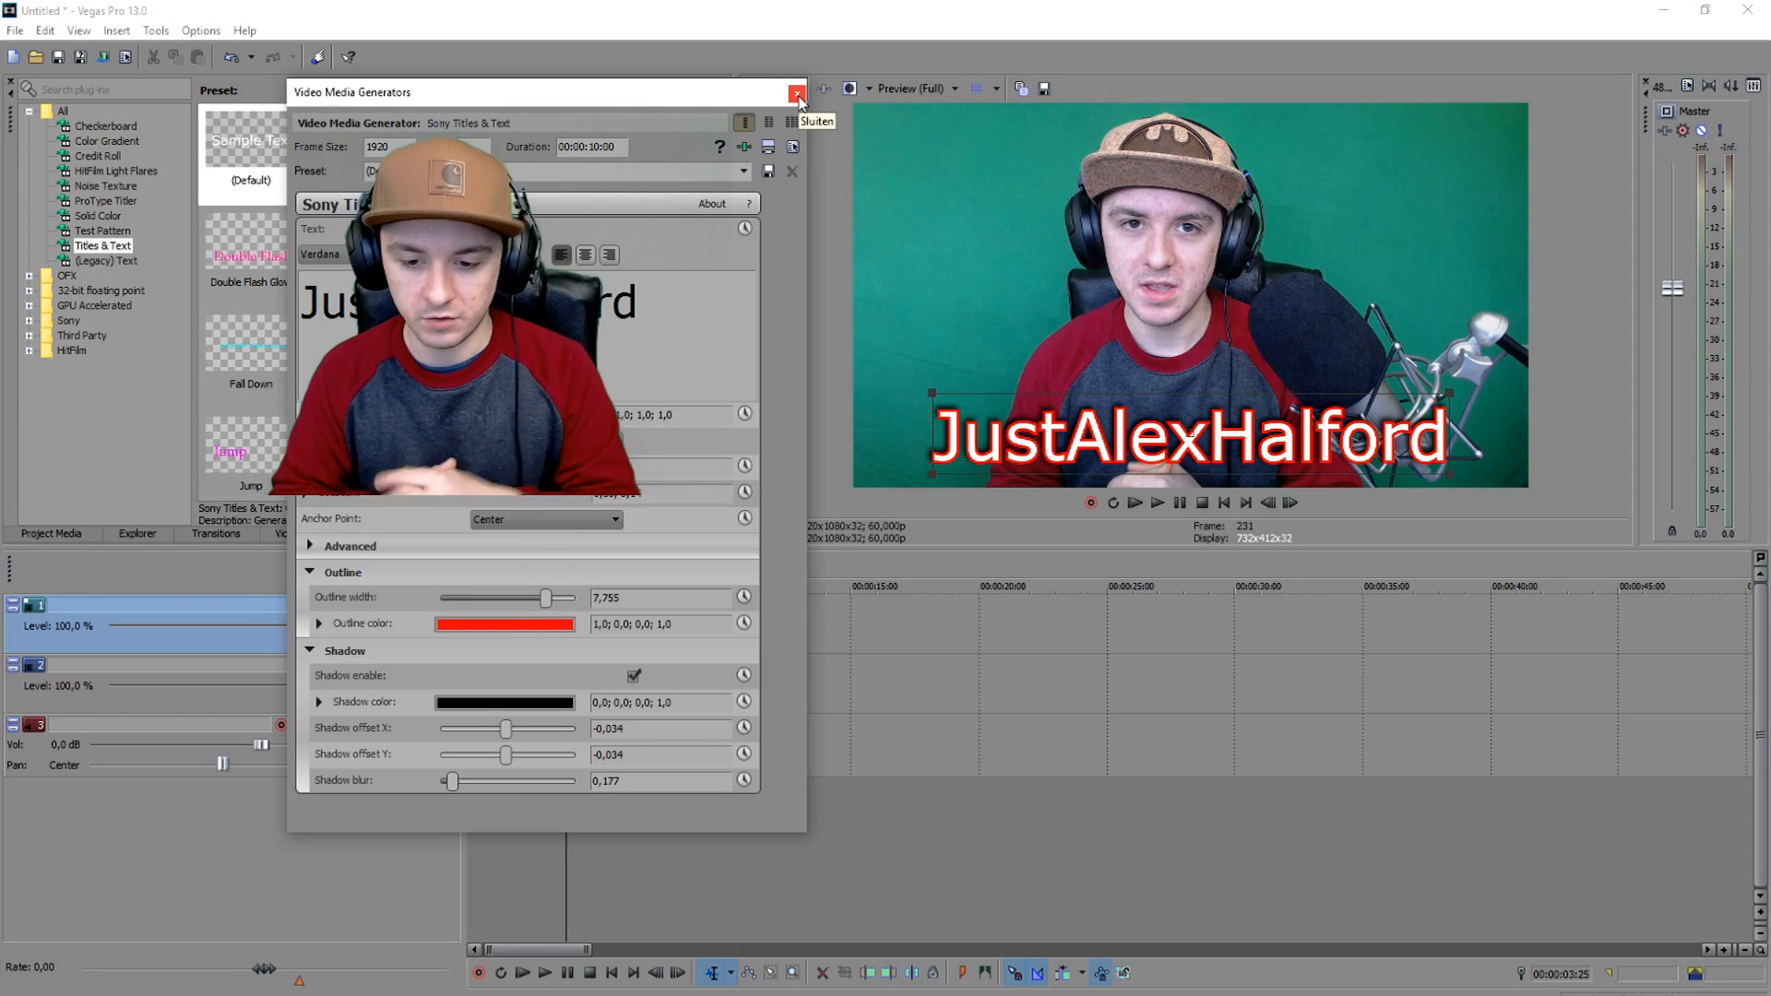
left_click(797, 95)
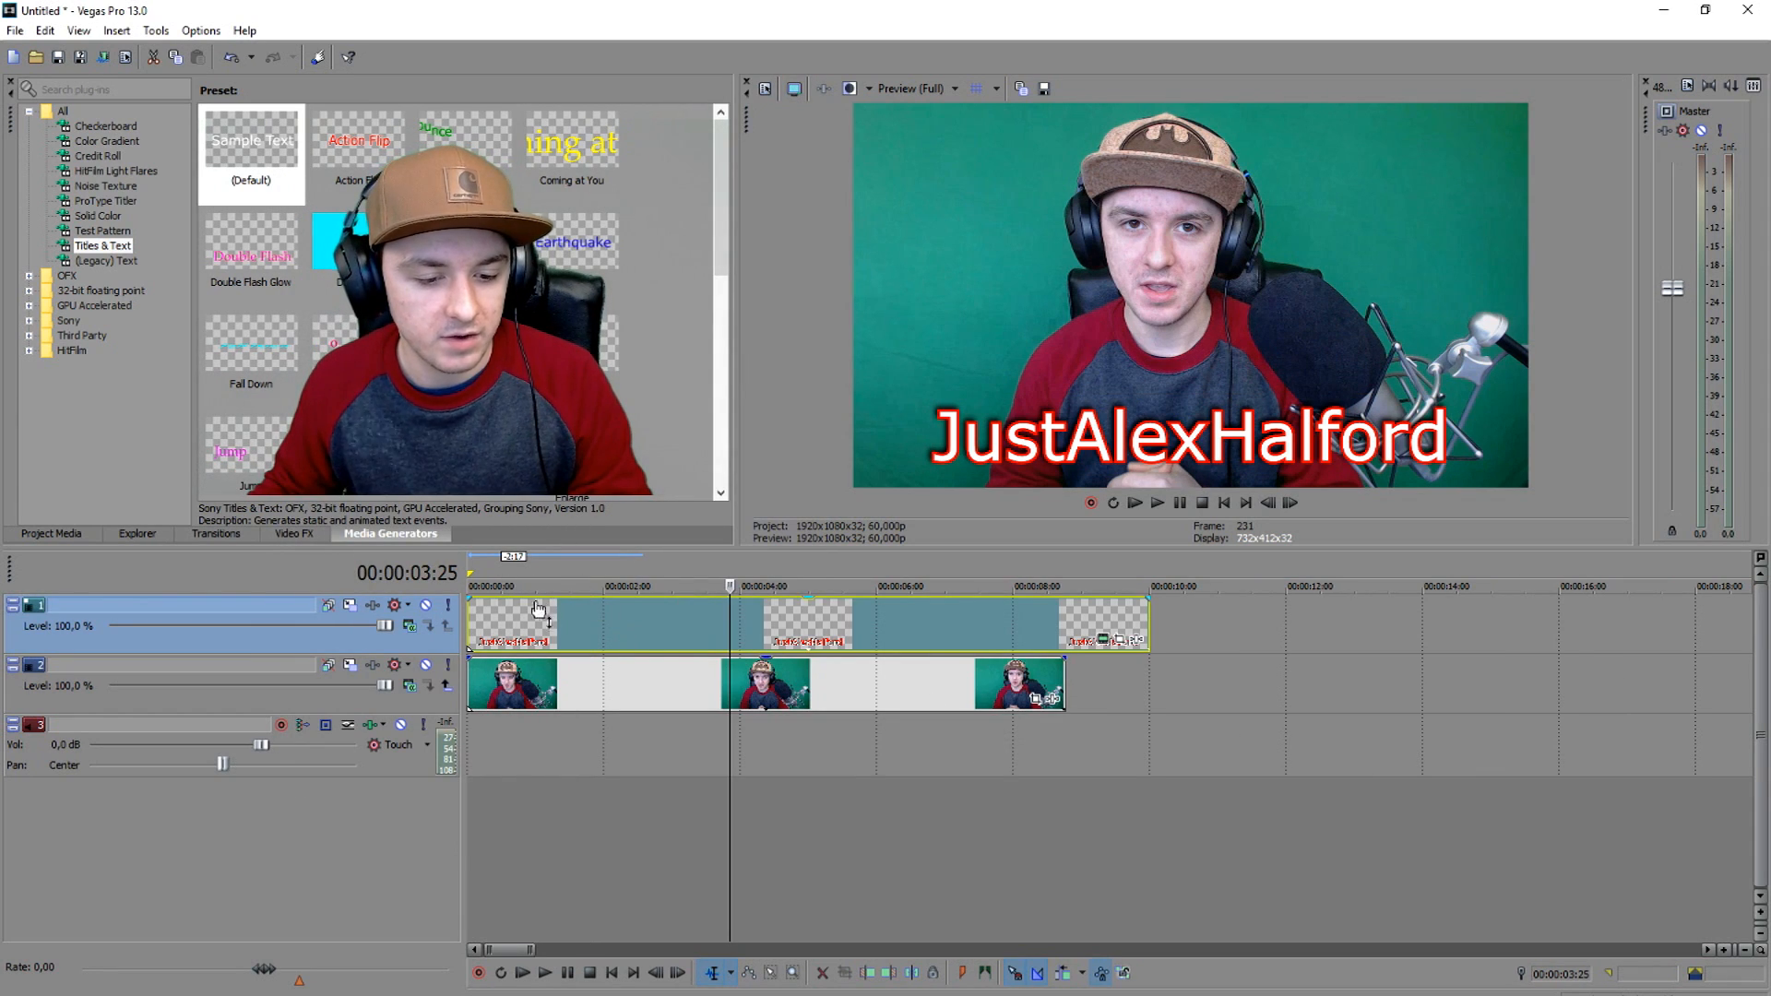